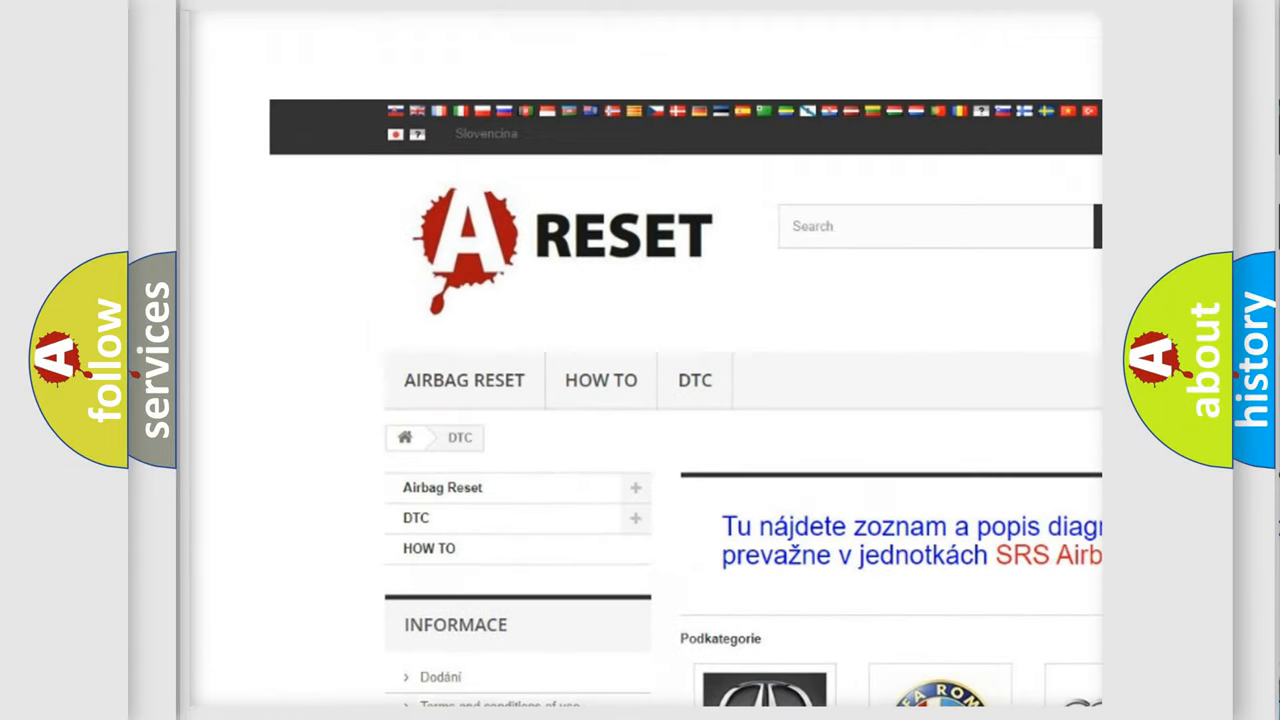
scroll(down, 3)
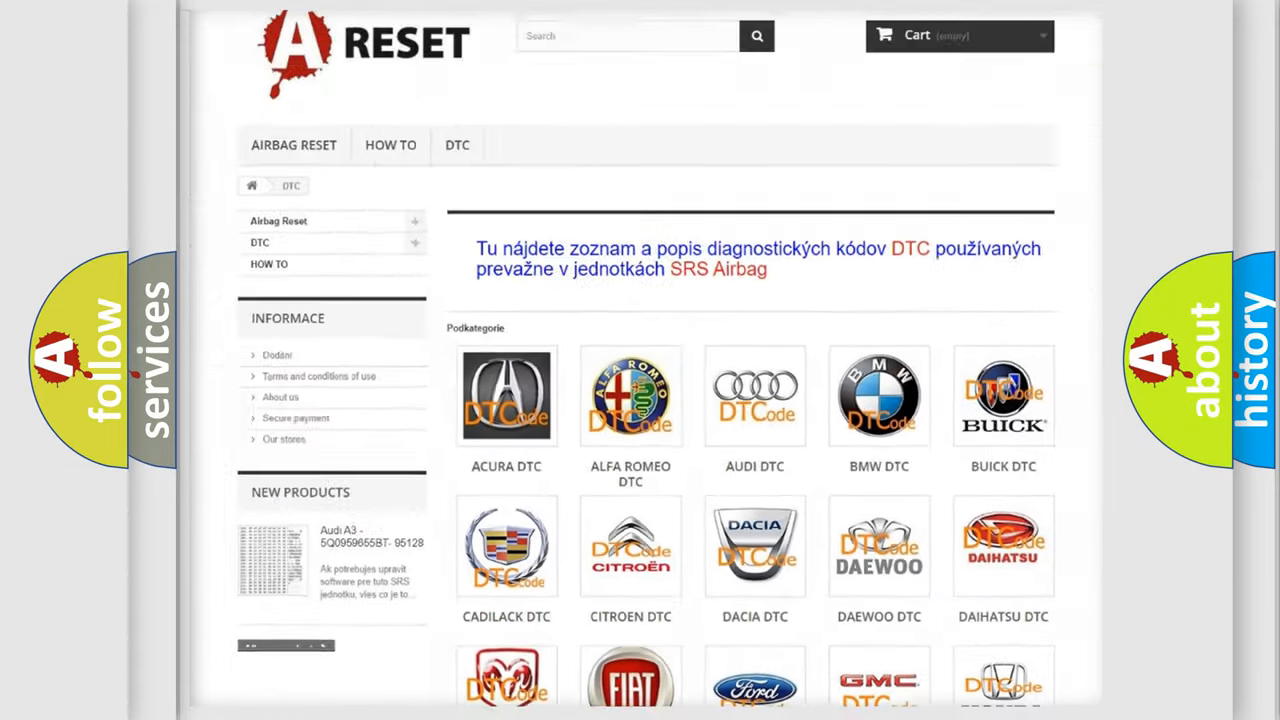
scroll(down, 3)
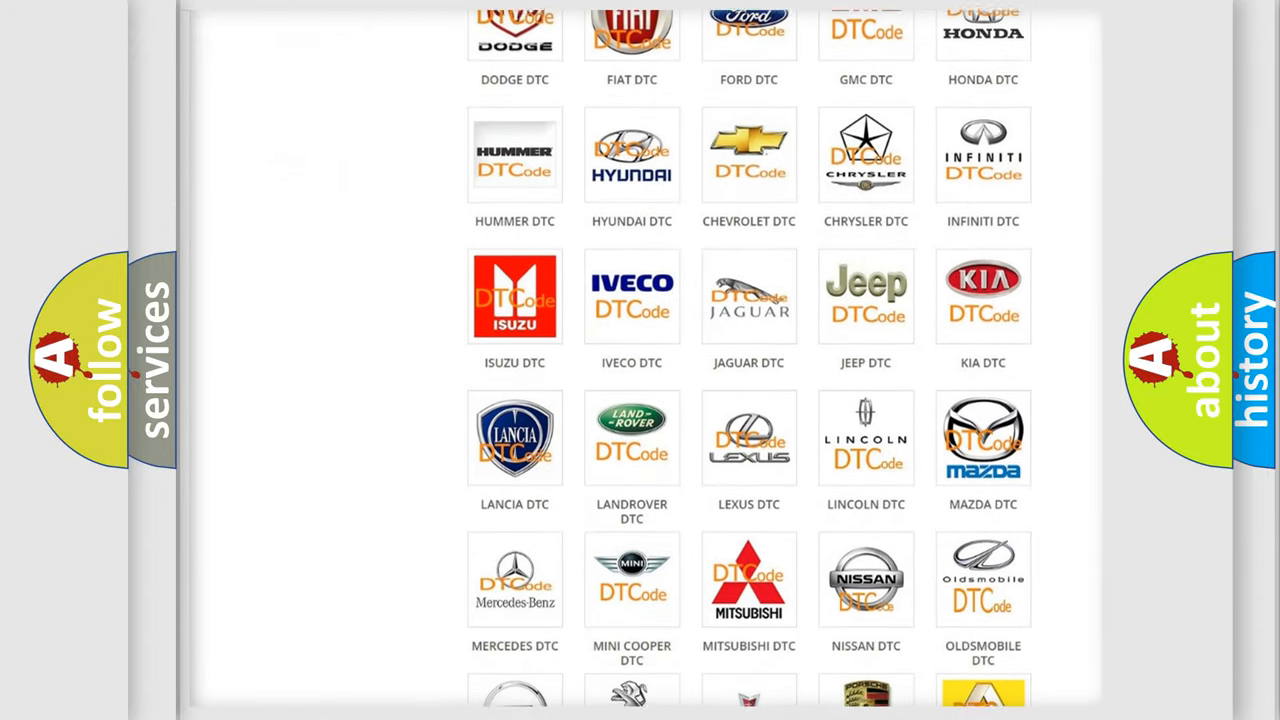